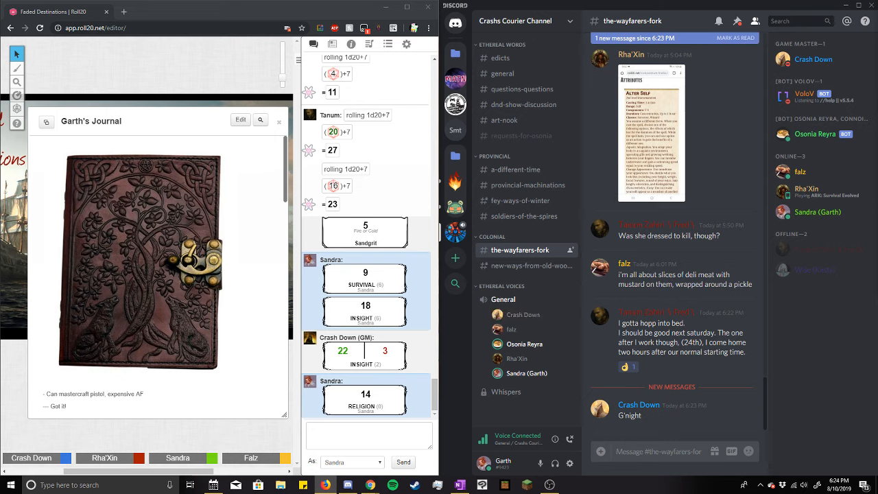
Start a Religion roll so the 'Advantage?' prompt appears with Normal Roll selected
click(368, 435)
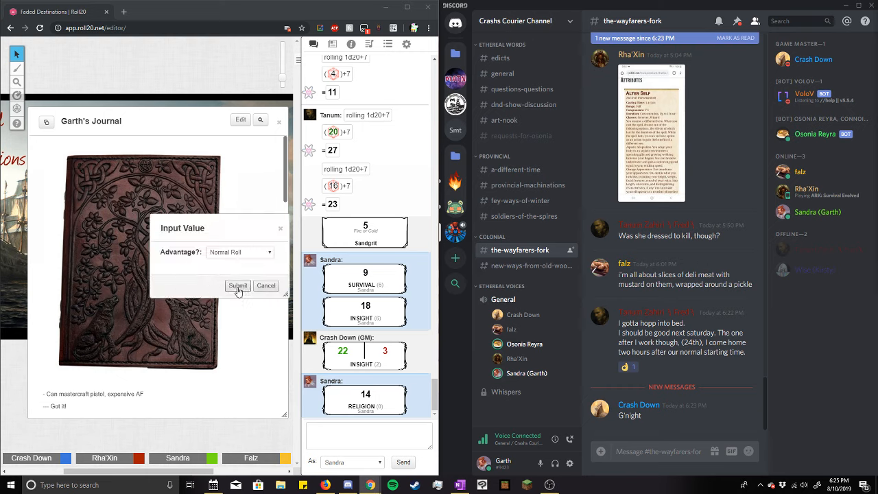
Submit the roll as a Normal Roll, posting a Religion result of 20 to chat
click(239, 287)
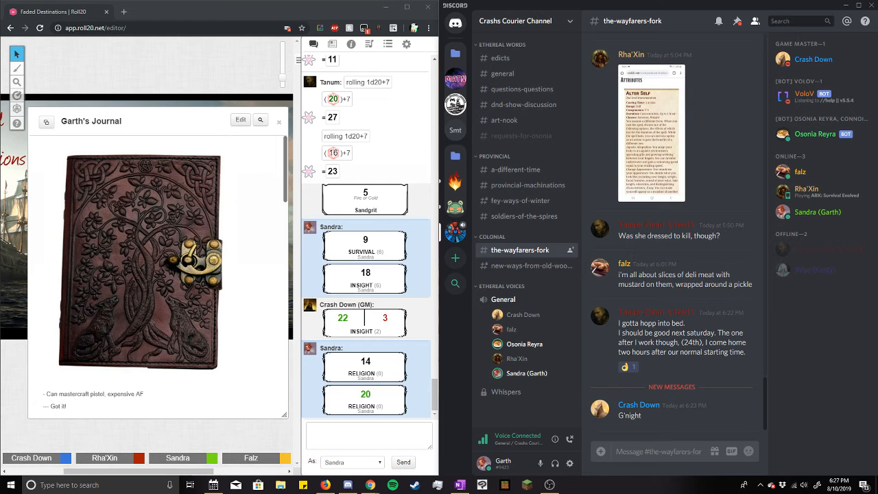
Bring Garth's Journal handout into edit mode with its description and notes showing
click(241, 119)
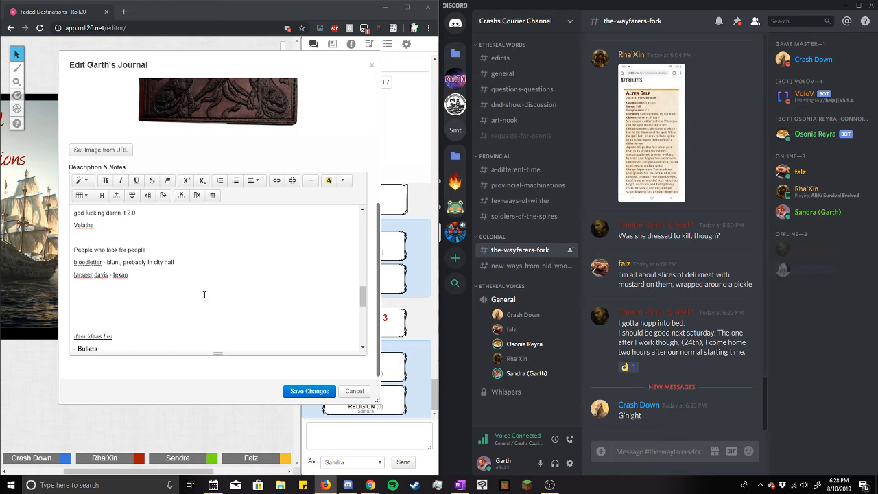
Add the note "carving into the grip - chevron pattern going down and up. 'Ours'" to the journal
scroll(down, 3)
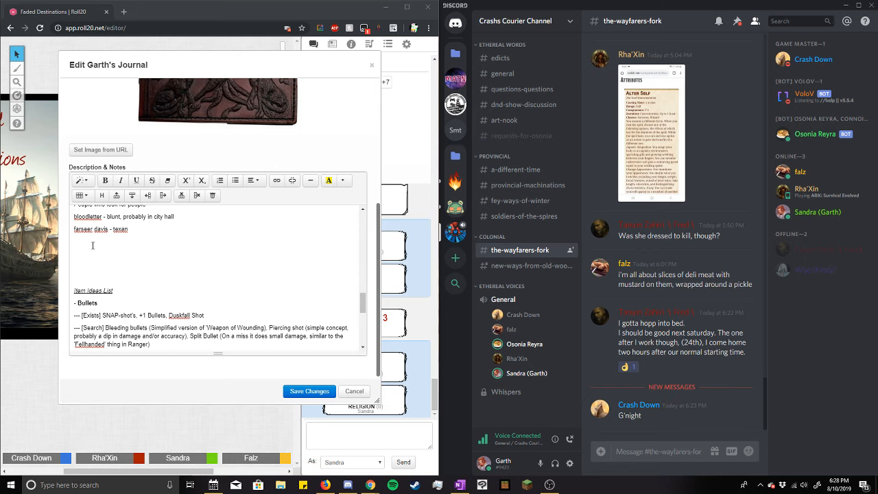
text(carl)
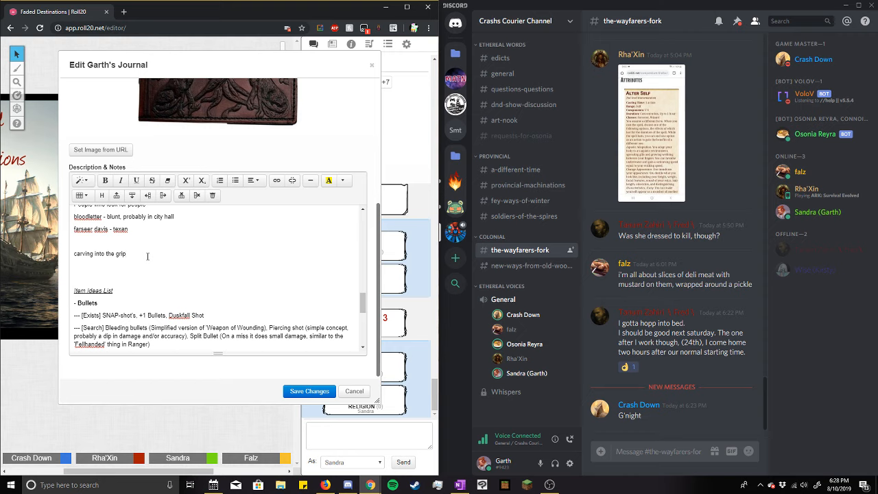
text(-)
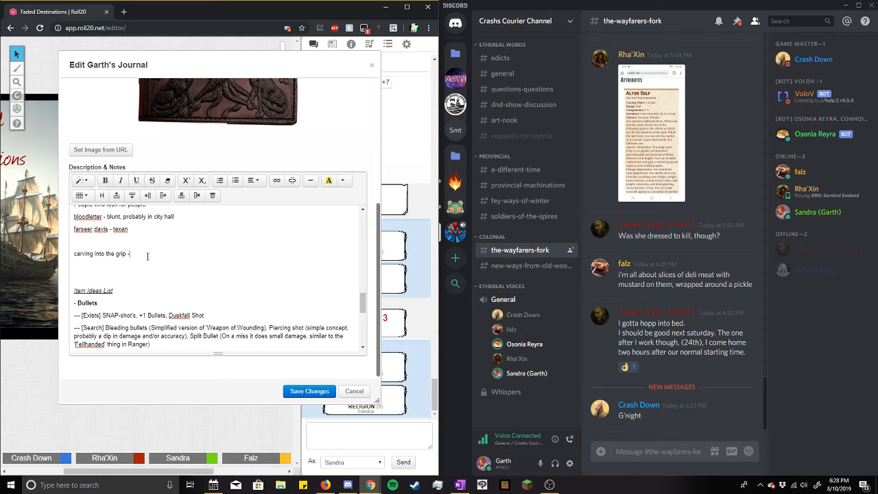
text(chevron)
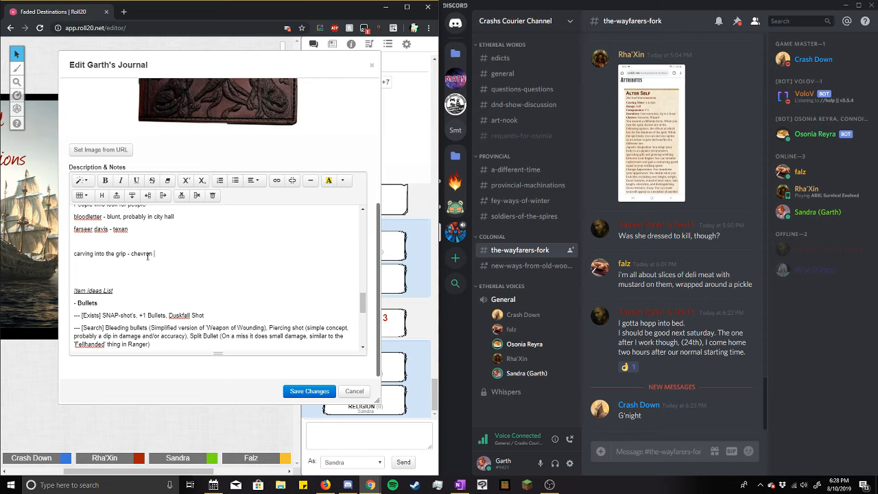
text(pattern)
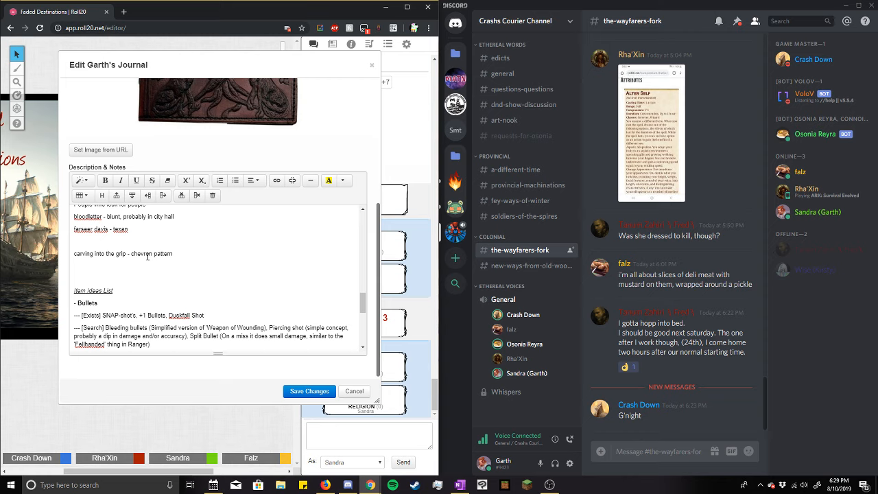
text(going down and u)
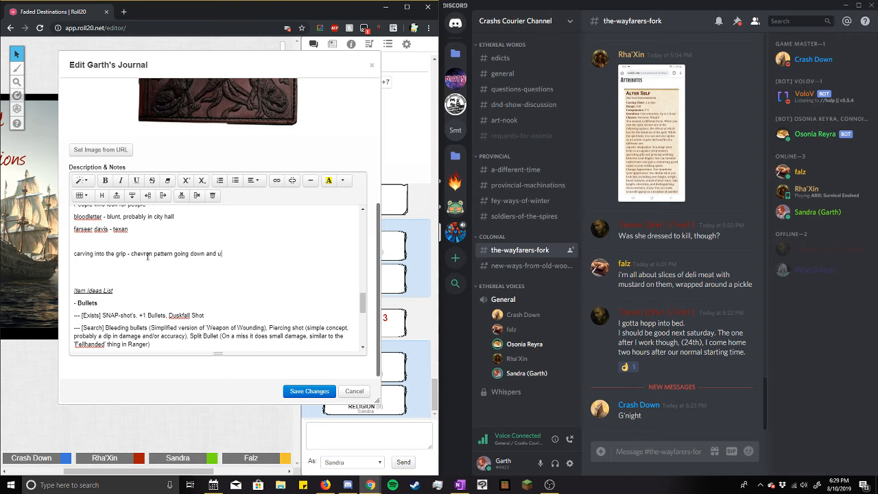
text(p)
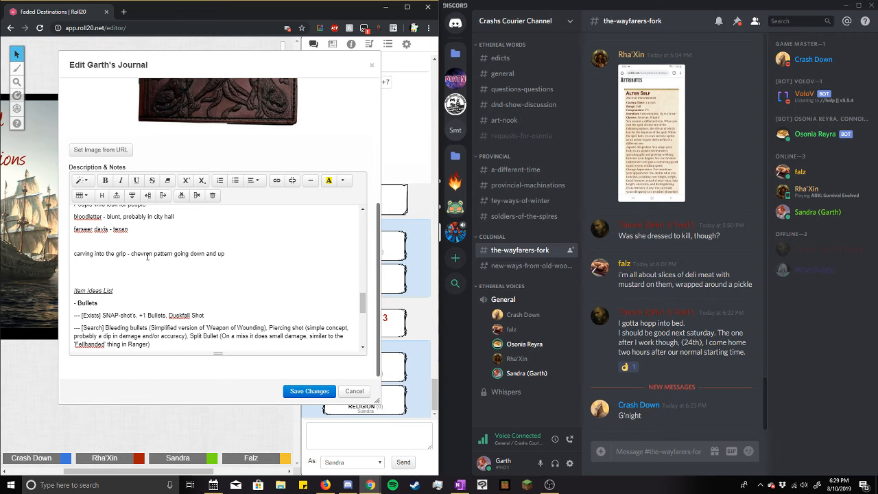
text(.)
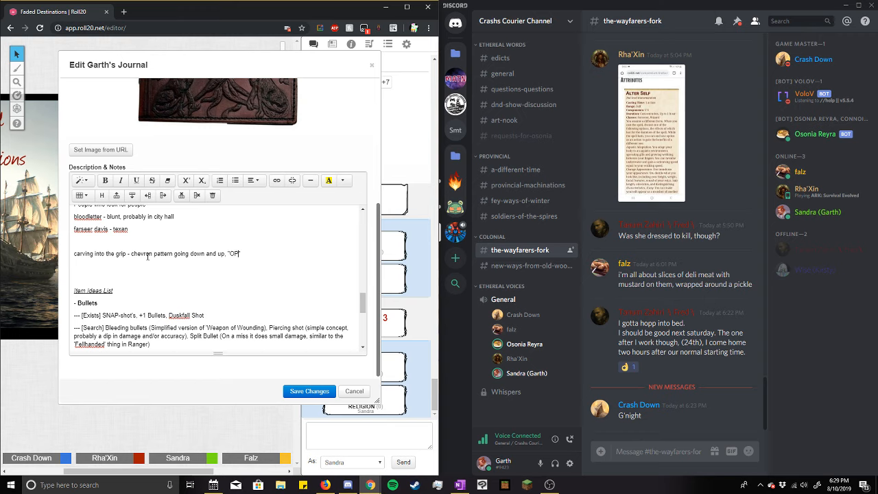
text(Ours")
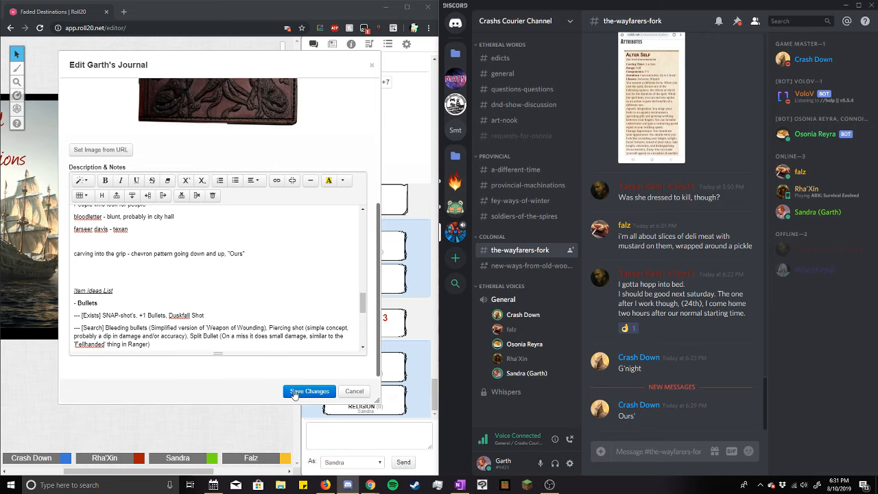
Save the changes to Garth's Journal, returning to the handout view
click(308, 391)
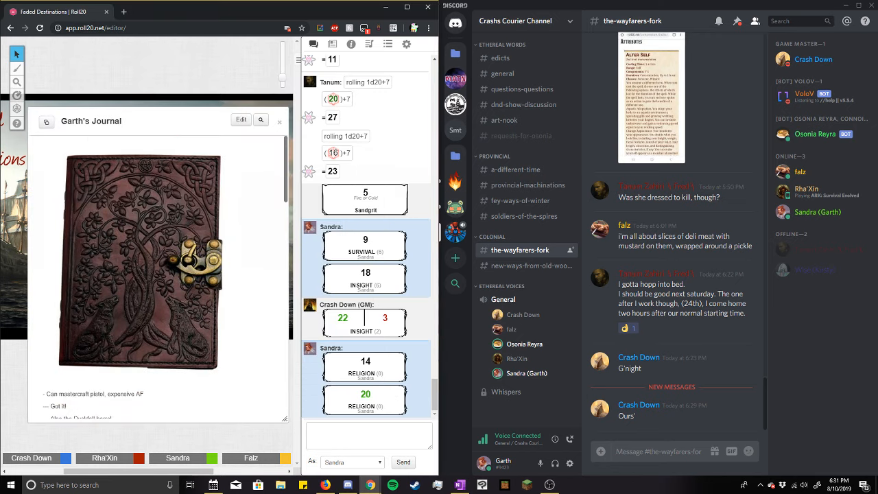